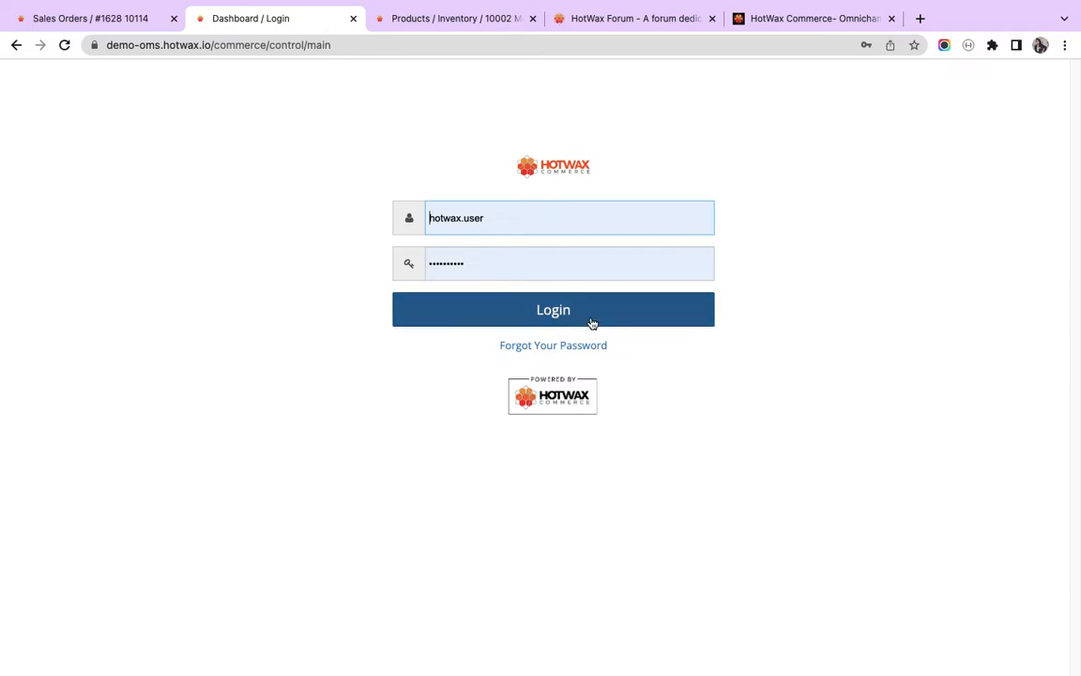
Log in to the HotWax demo instance and return to the sales order #1628 tab.
click(553, 309)
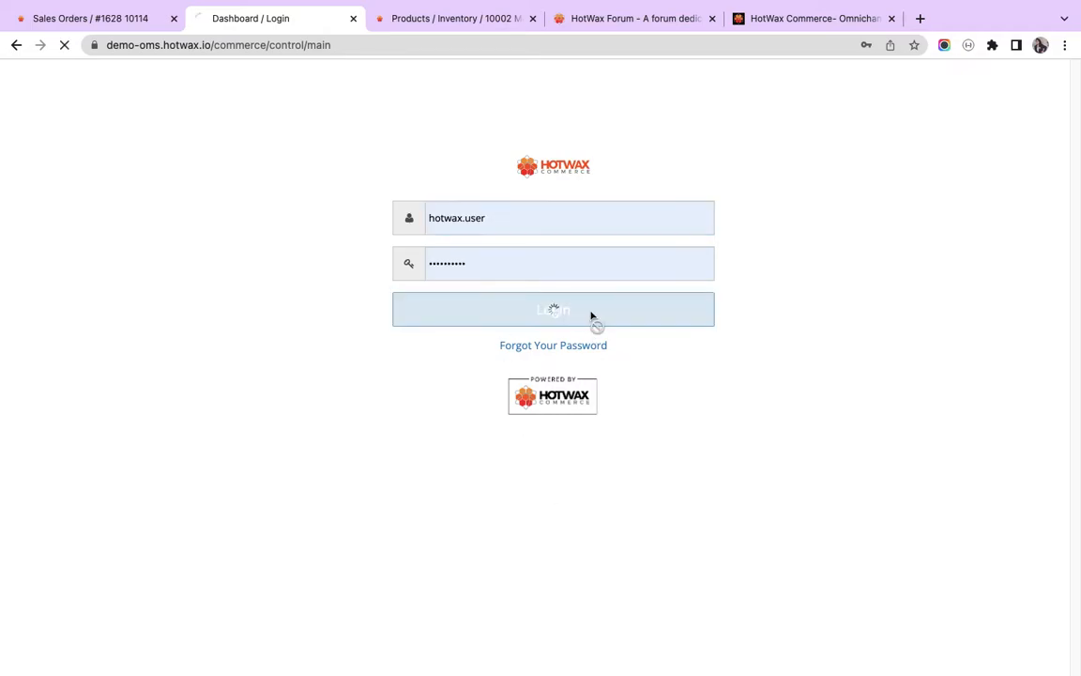
click(553, 309)
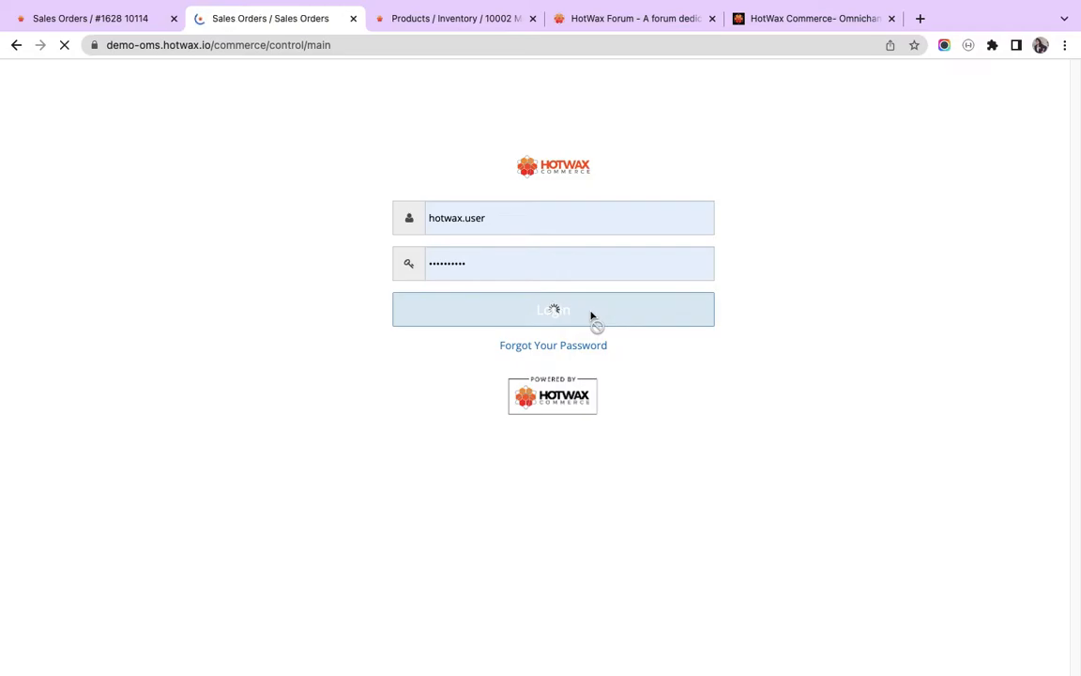
click(553, 308)
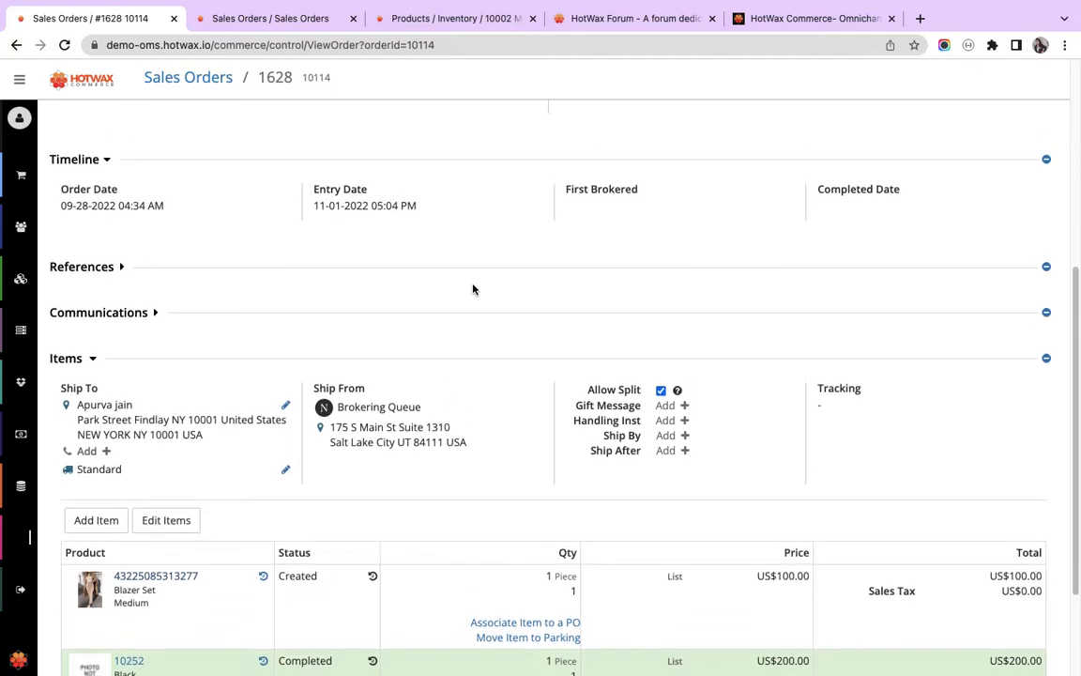
Scroll through order 1628 to confirm the Blazer Set item is Approved with a Release Item link.
scroll(up, 3)
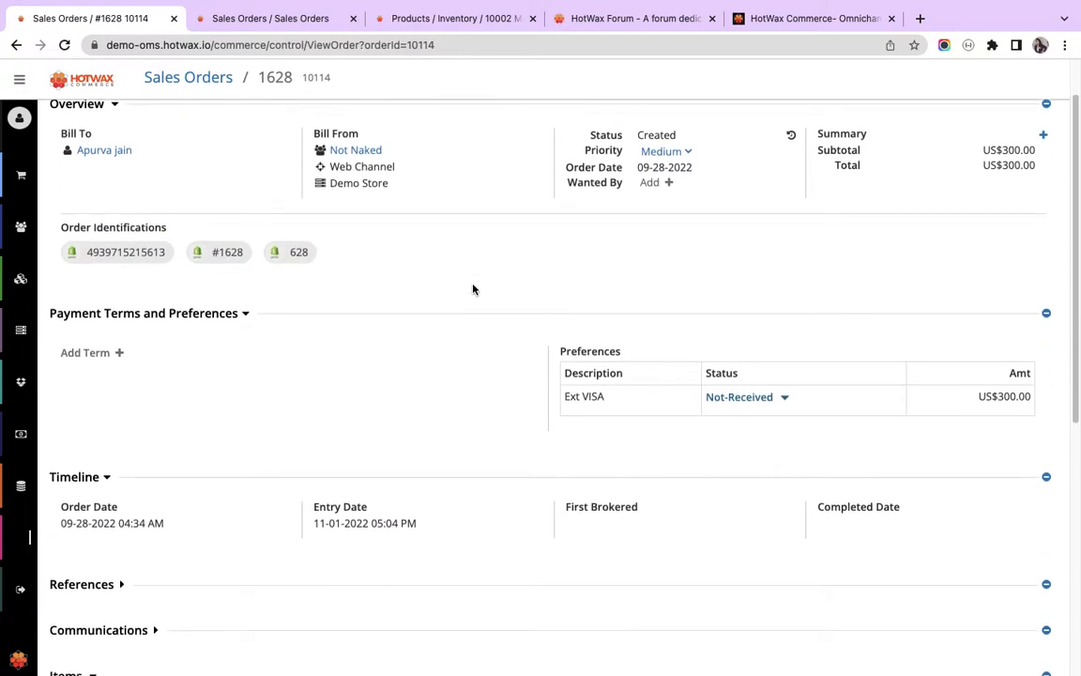
scroll(down, 3)
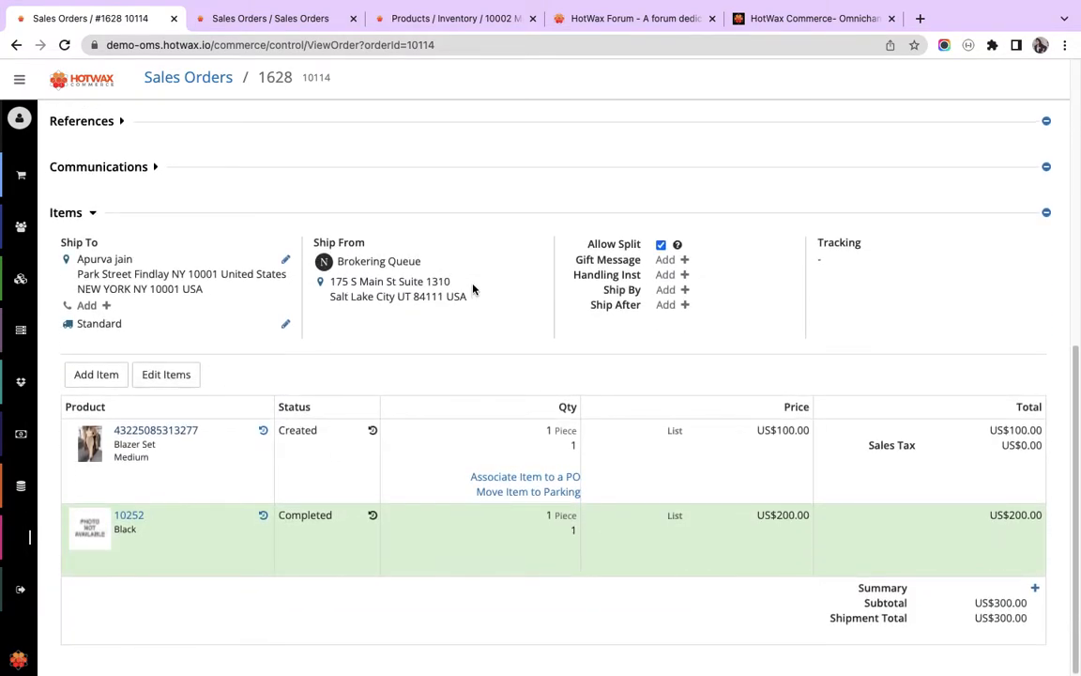
scroll(up, 3)
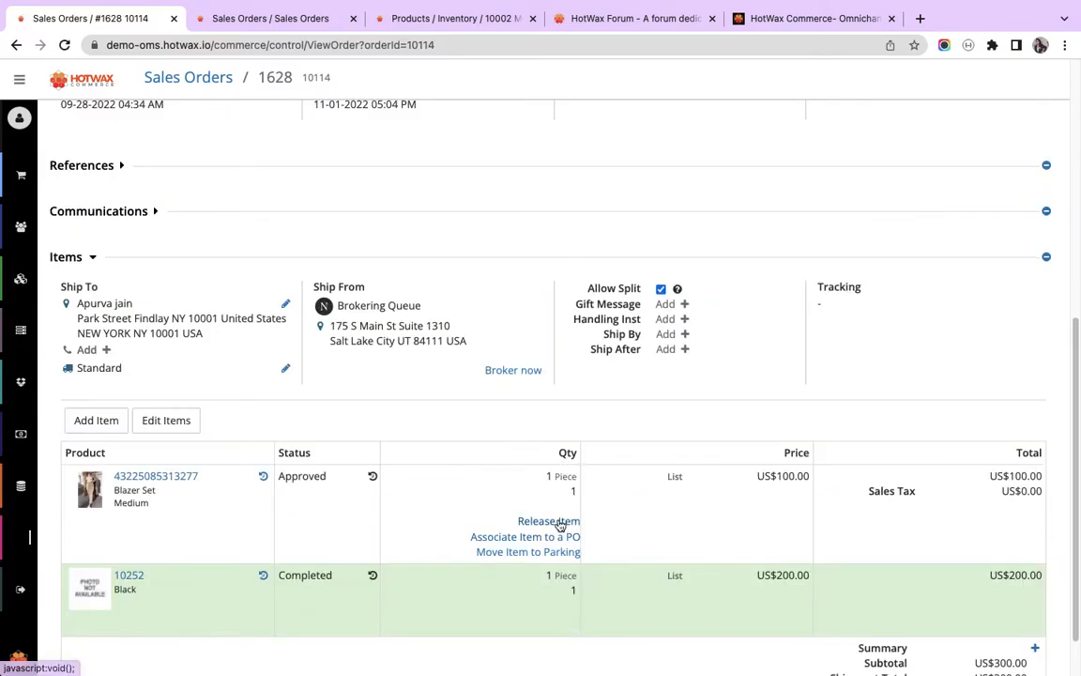
mouse_move(548, 521)
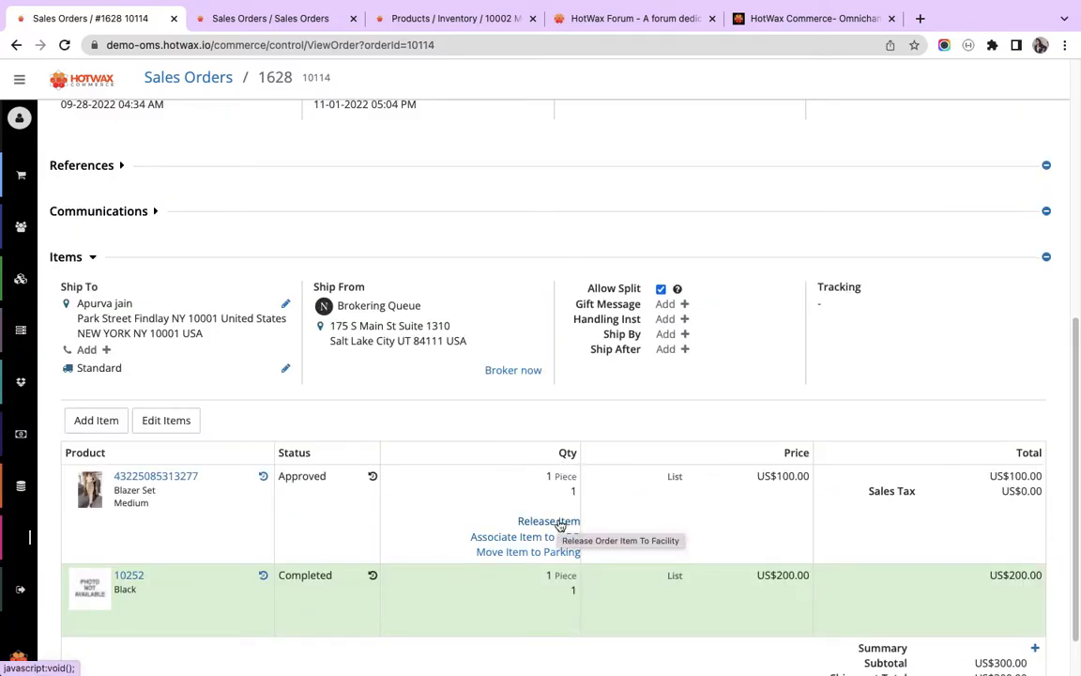
Open the Release Order Item To Facility dialog for the Blazer Set item.
click(549, 521)
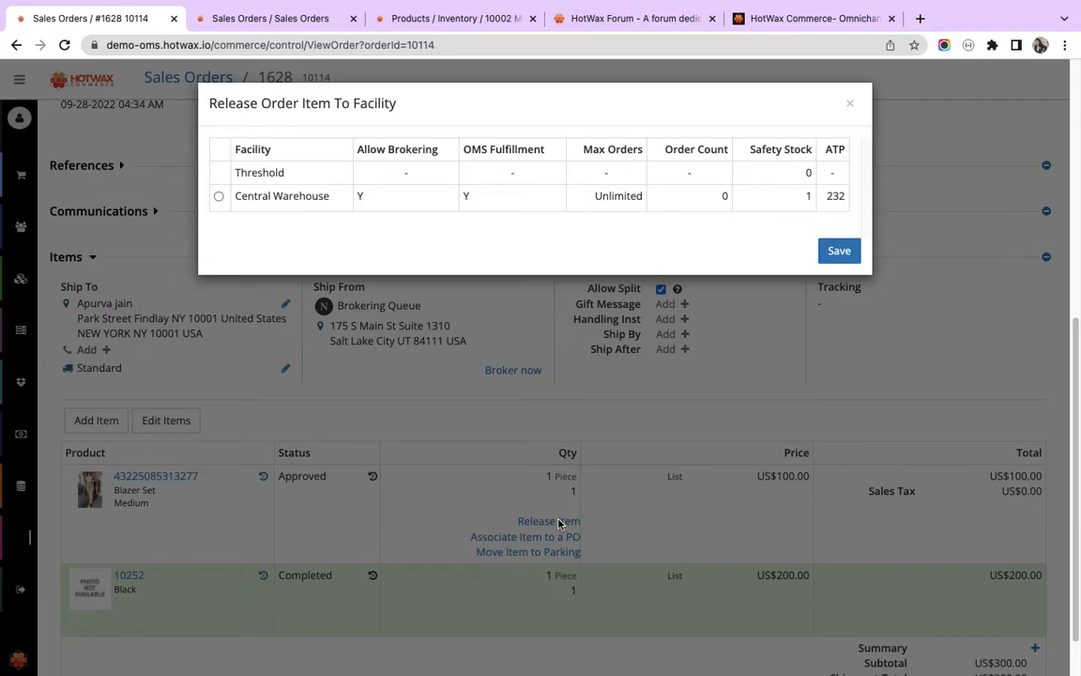
mouse_move(294, 179)
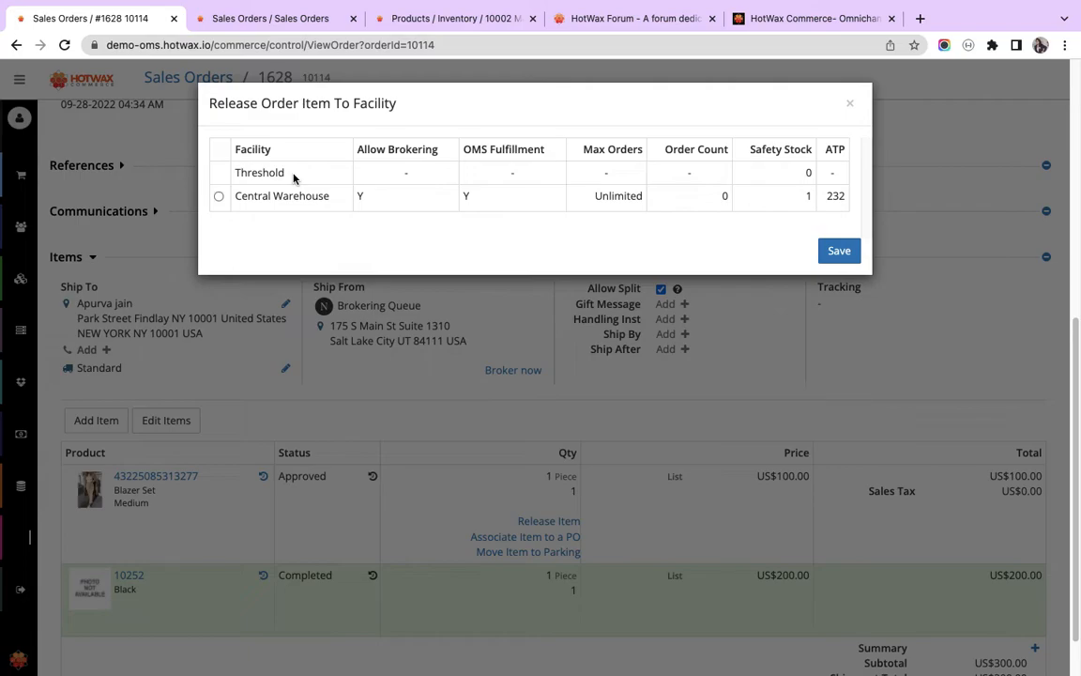
mouse_move(324, 173)
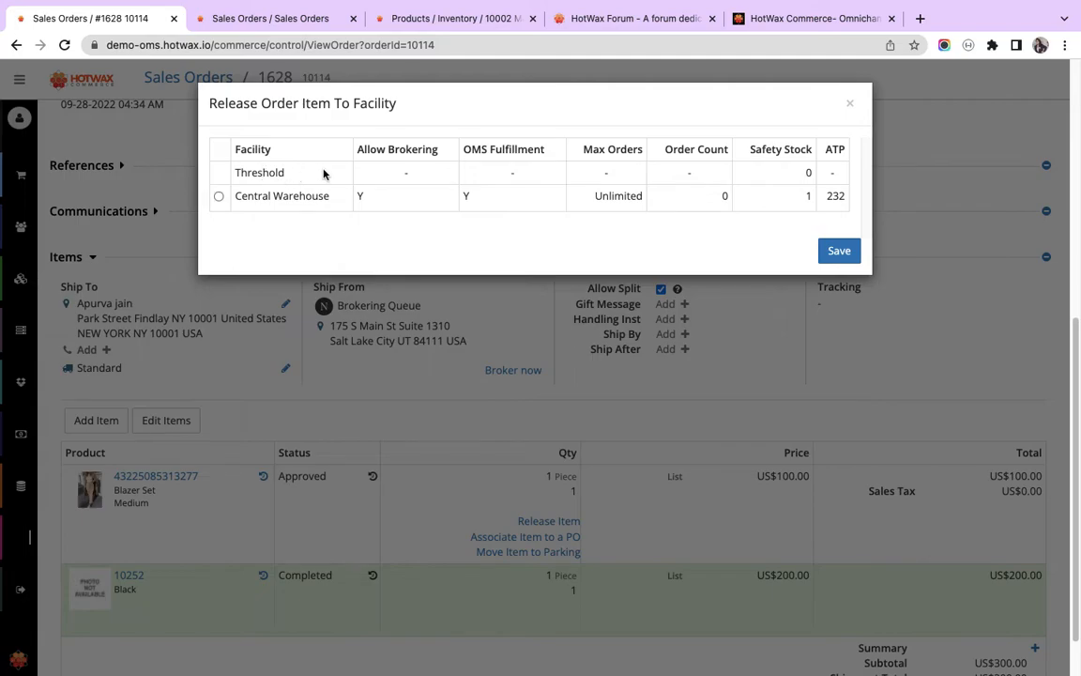
mouse_move(289, 165)
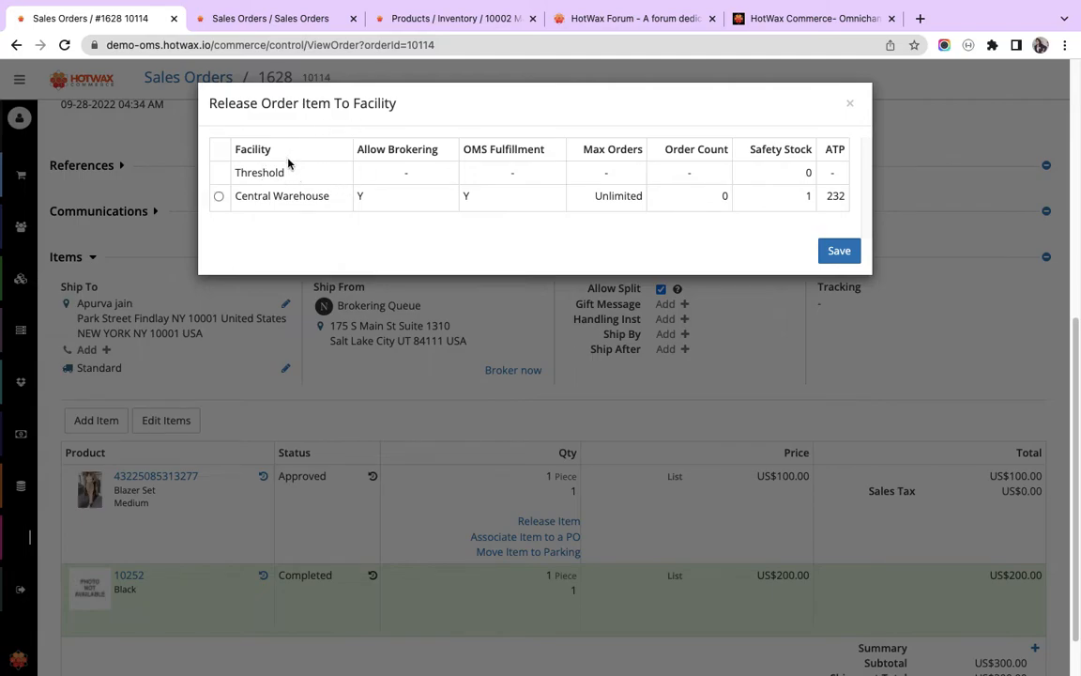
mouse_move(282, 150)
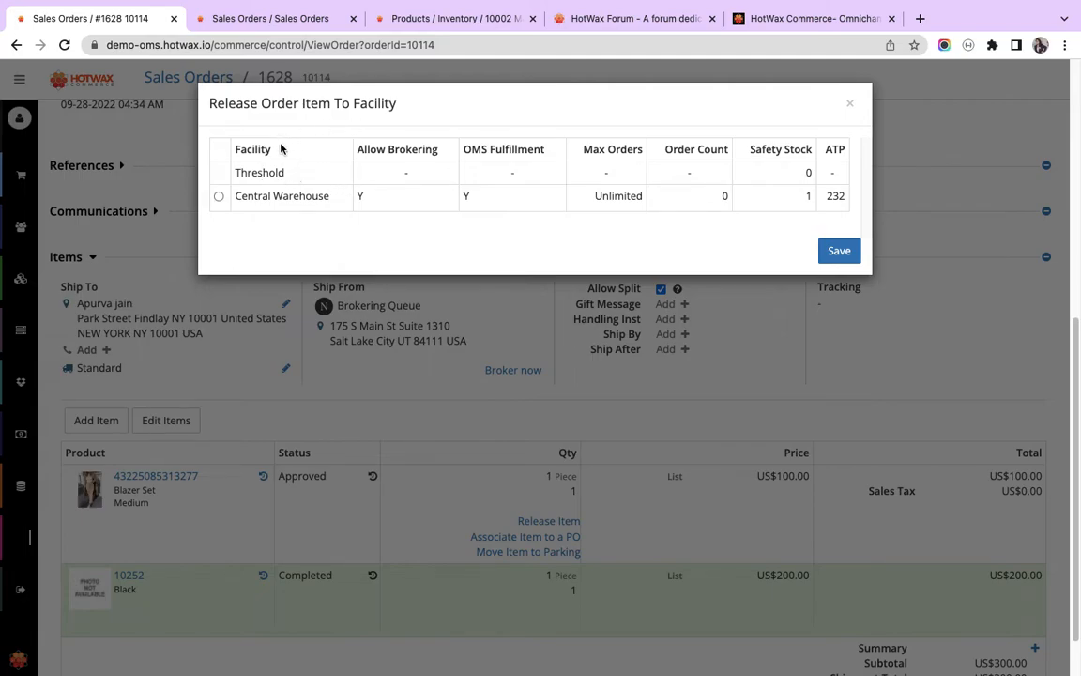
mouse_move(286, 161)
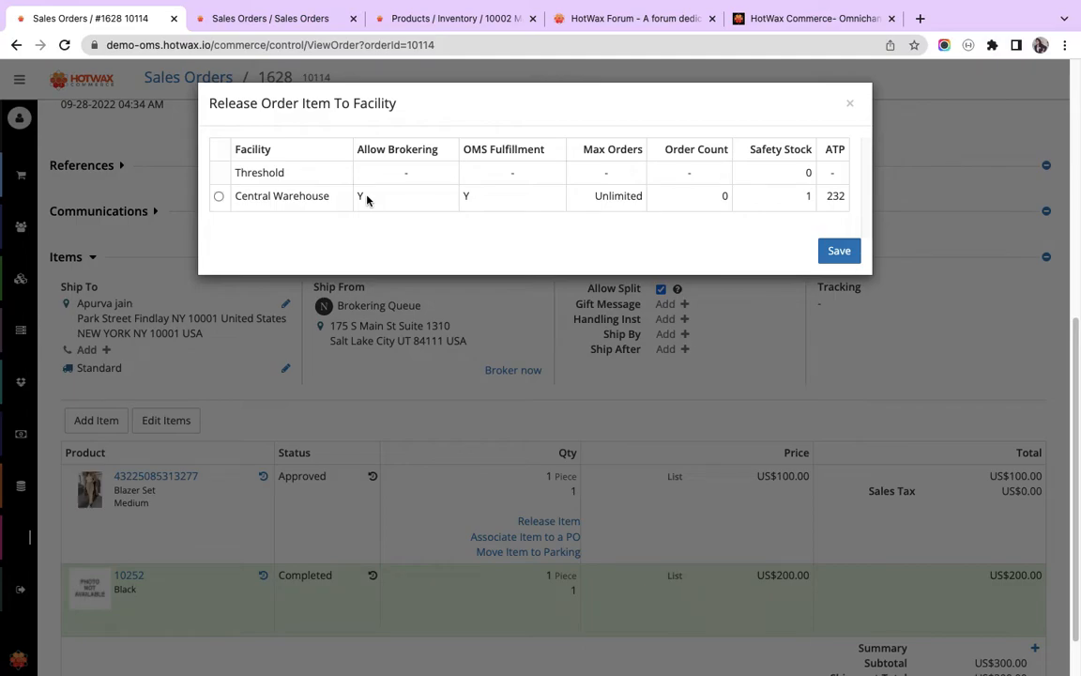
mouse_move(512, 152)
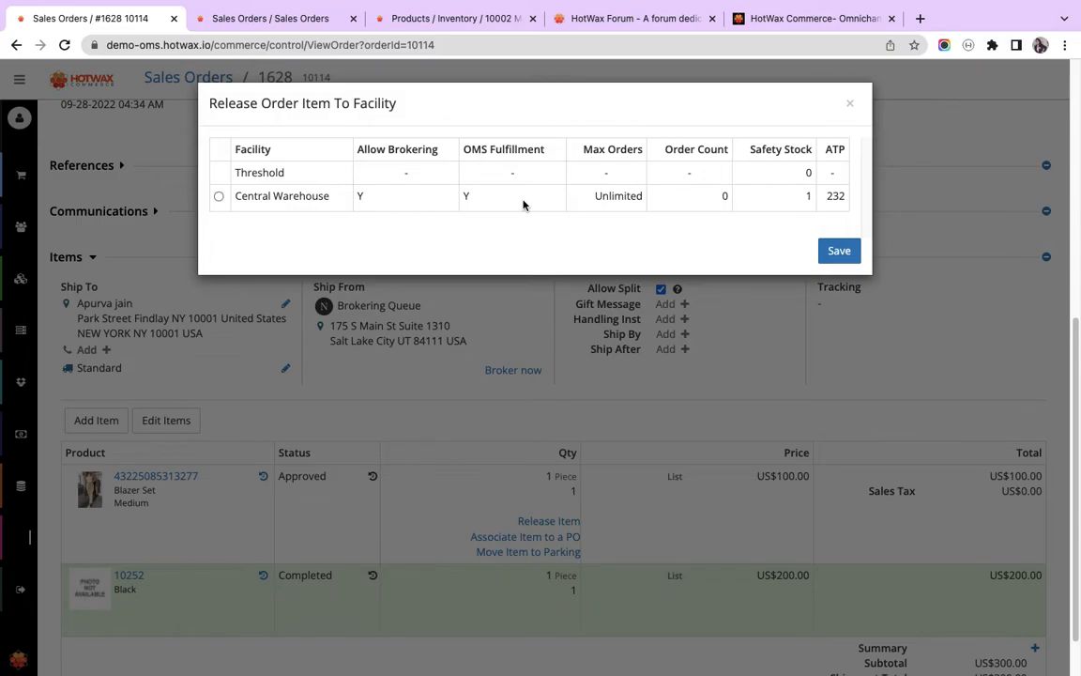
mouse_move(467, 195)
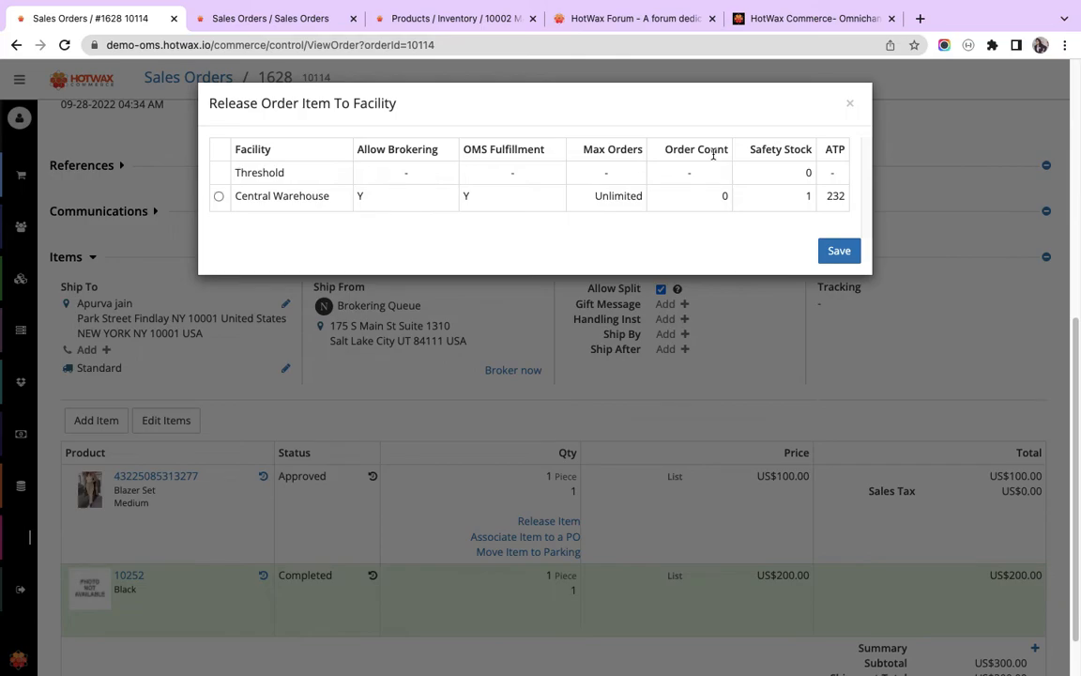
mouse_move(688, 209)
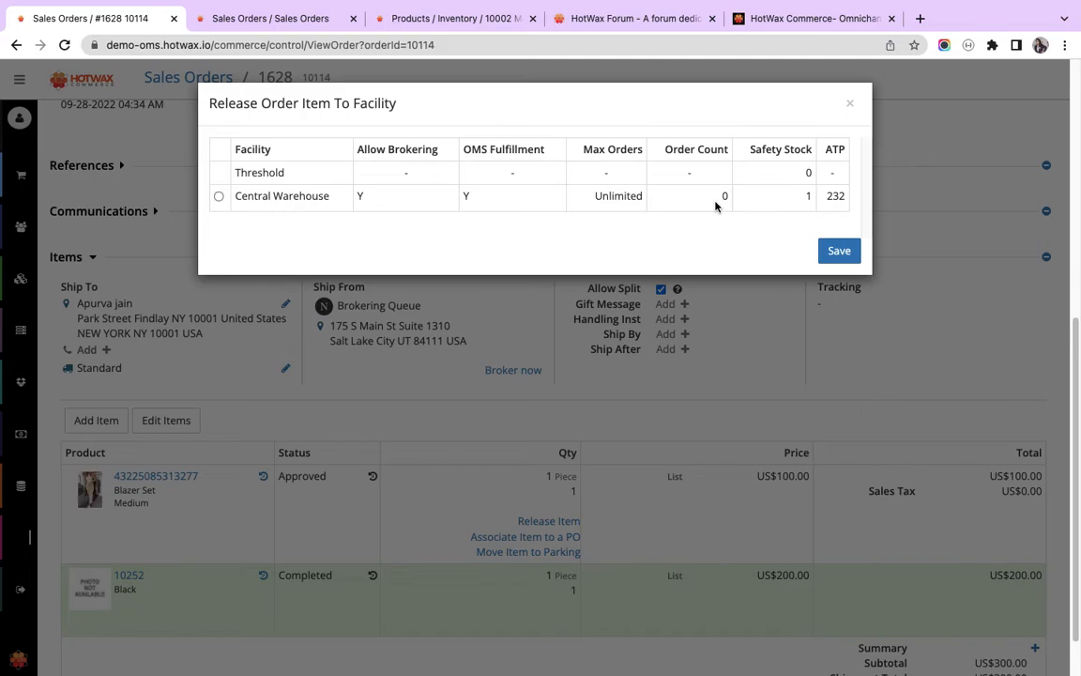
mouse_move(672, 178)
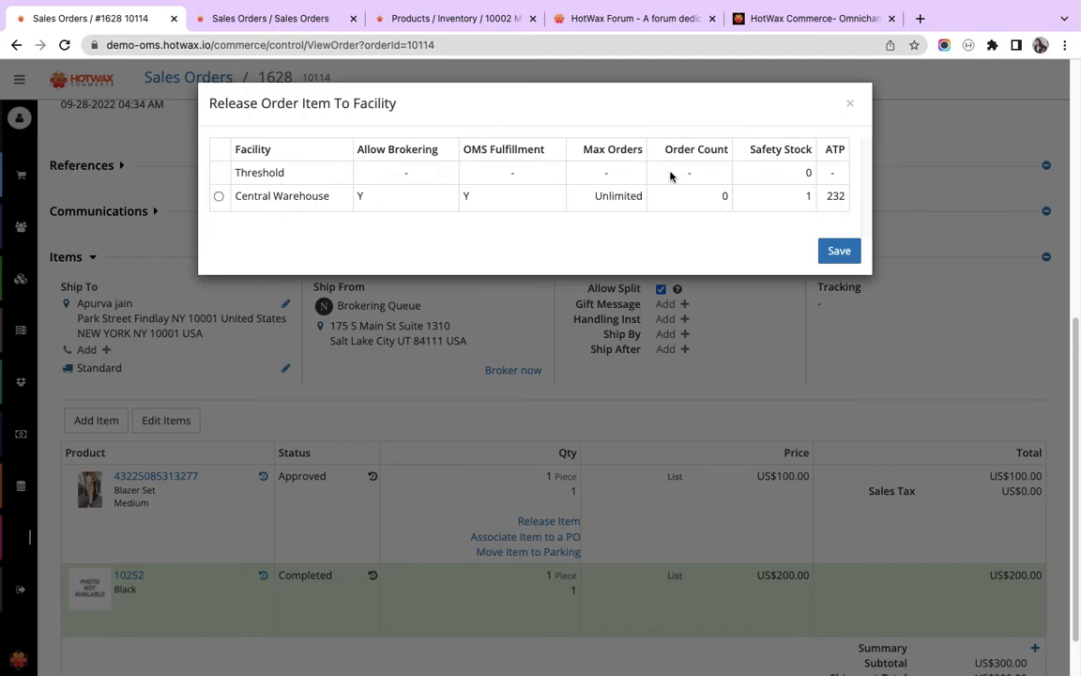
mouse_move(784, 168)
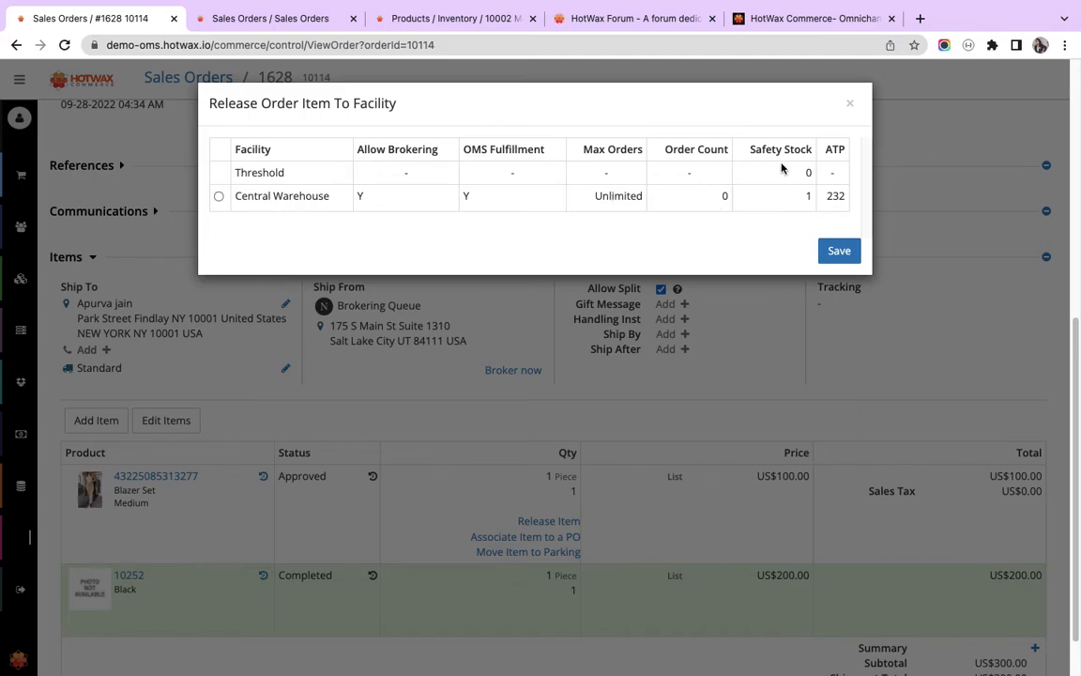
mouse_move(774, 217)
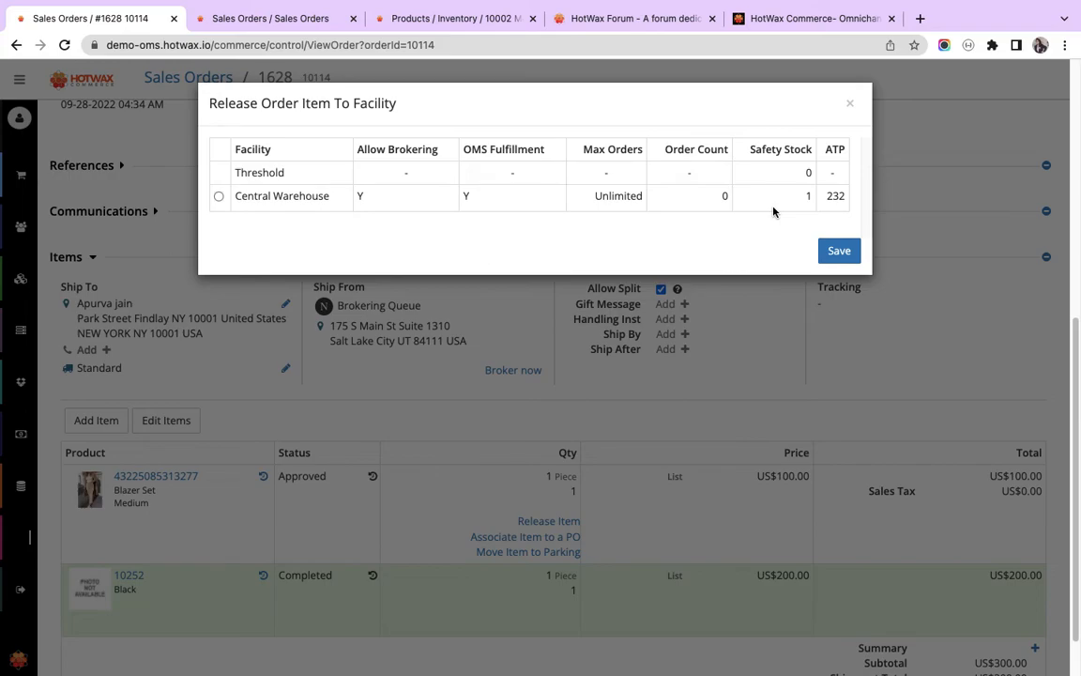
mouse_move(838, 165)
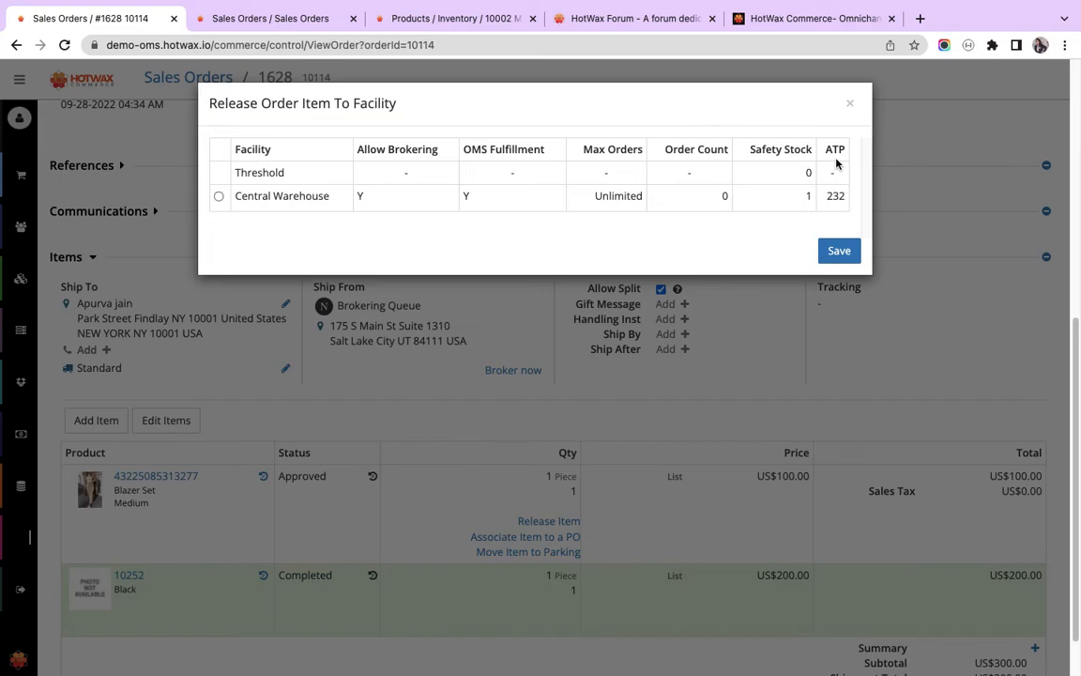
mouse_move(730, 144)
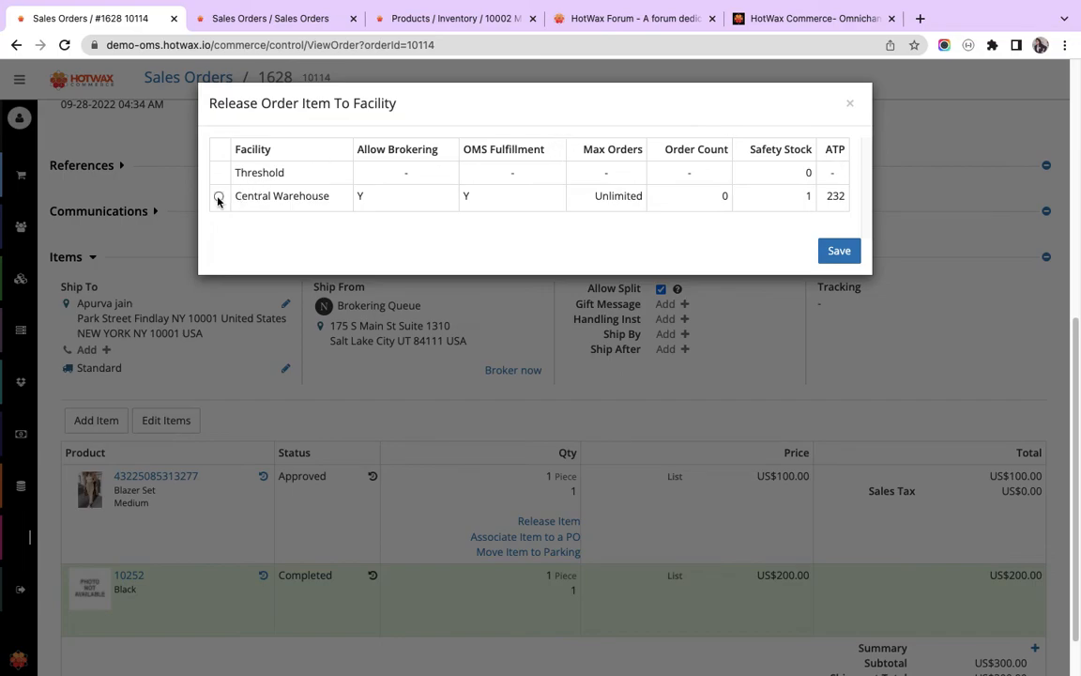
Select Central Warehouse as the facility and save the Blazer Set release.
click(217, 195)
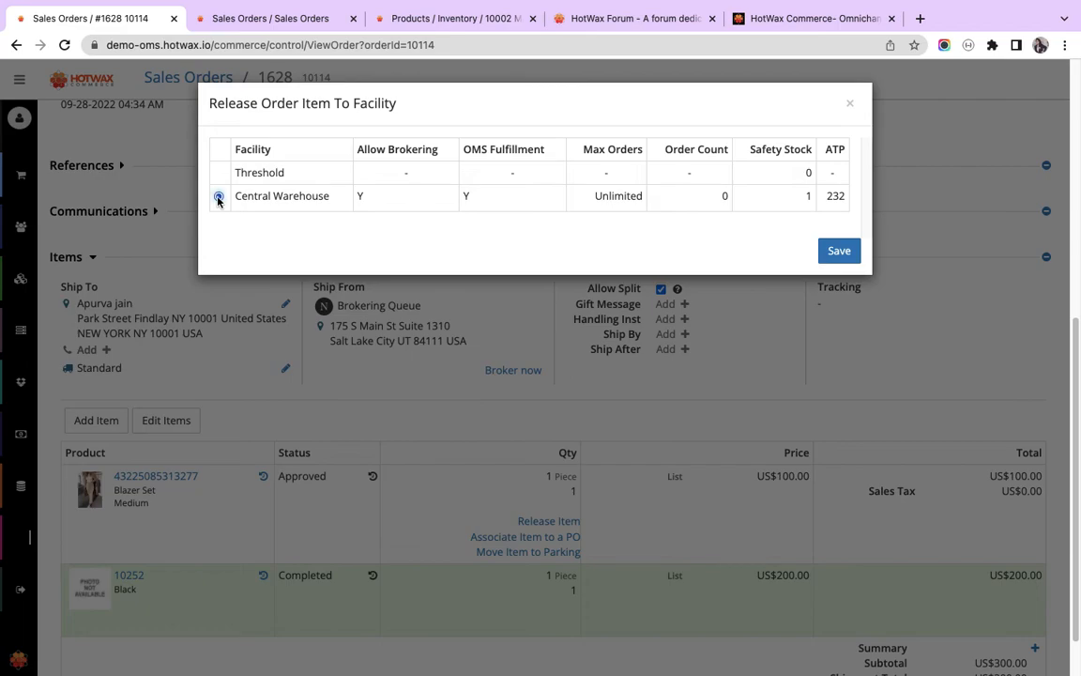
click(218, 195)
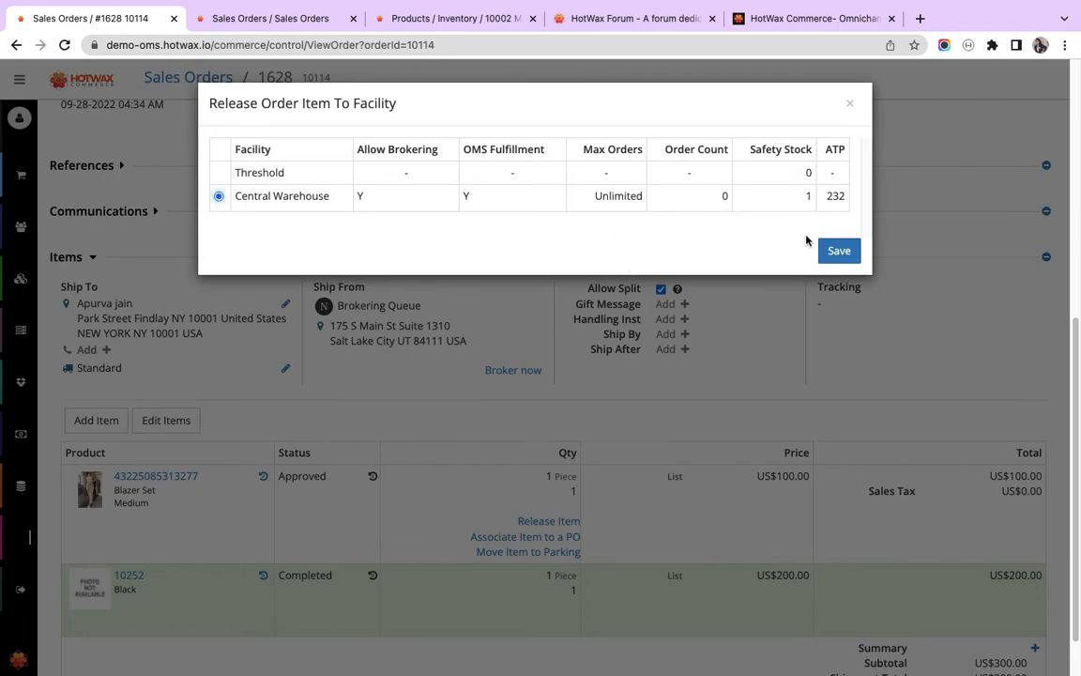
click(838, 251)
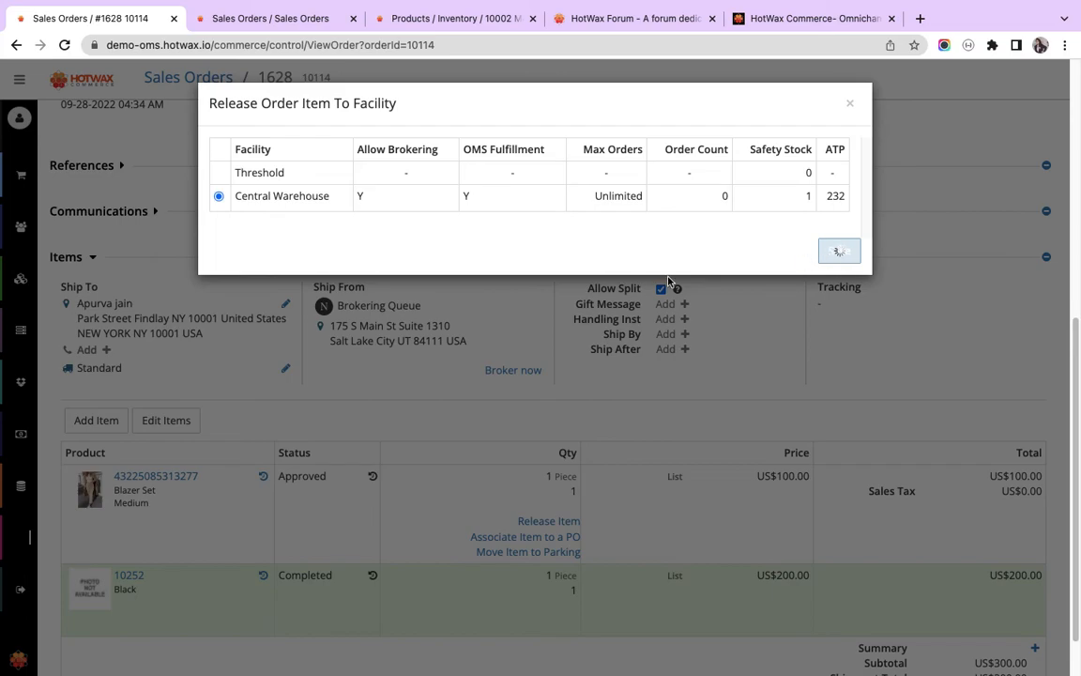
click(838, 251)
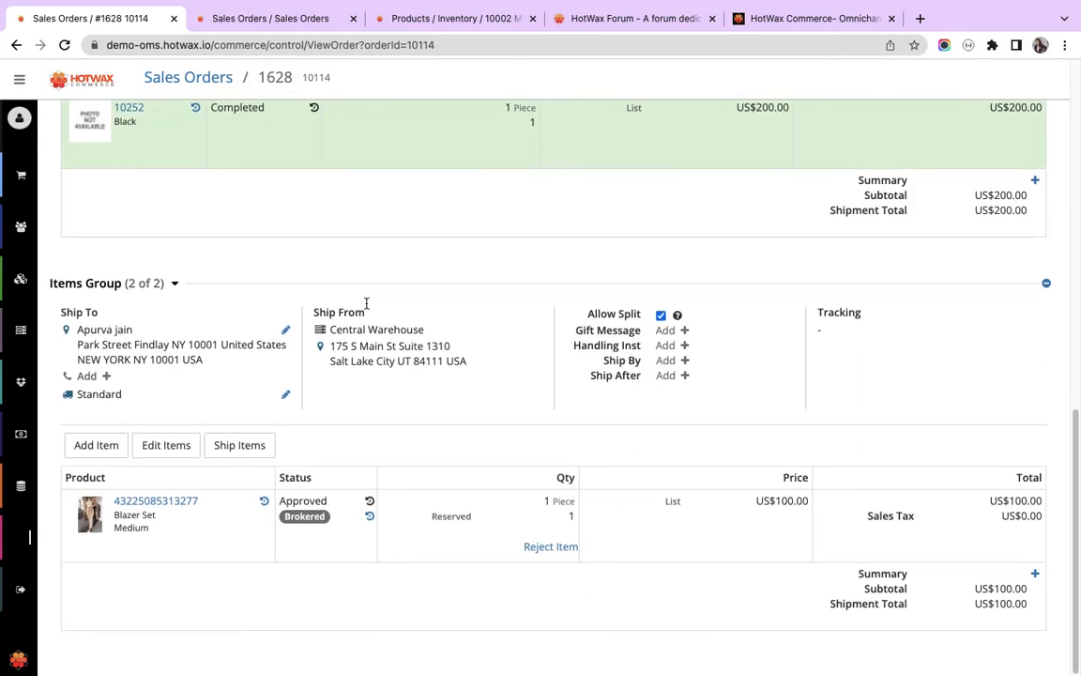
Review Items Group 2 of 2, then switch to the HotWax Forum tab.
scroll(down, 3)
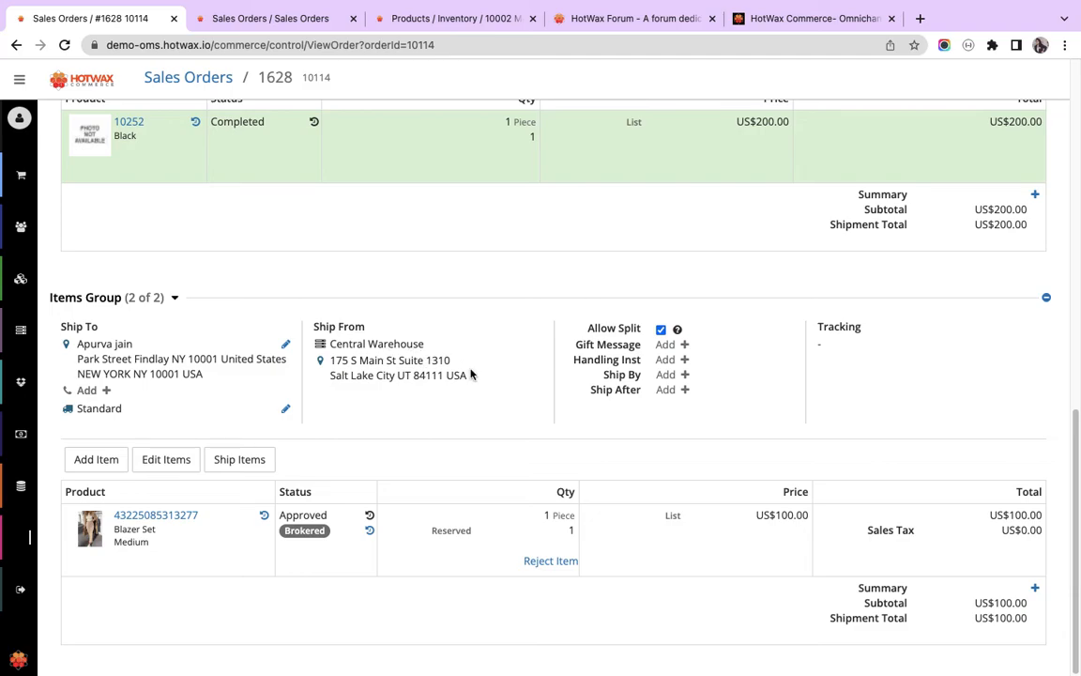
mouse_move(299, 507)
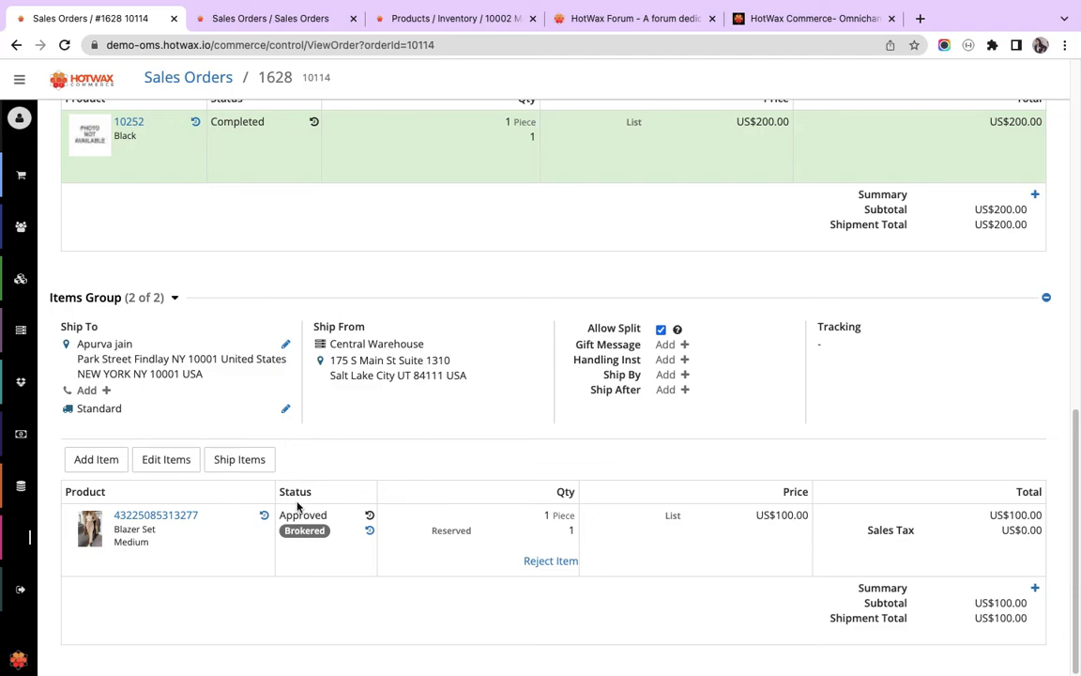
mouse_move(444, 467)
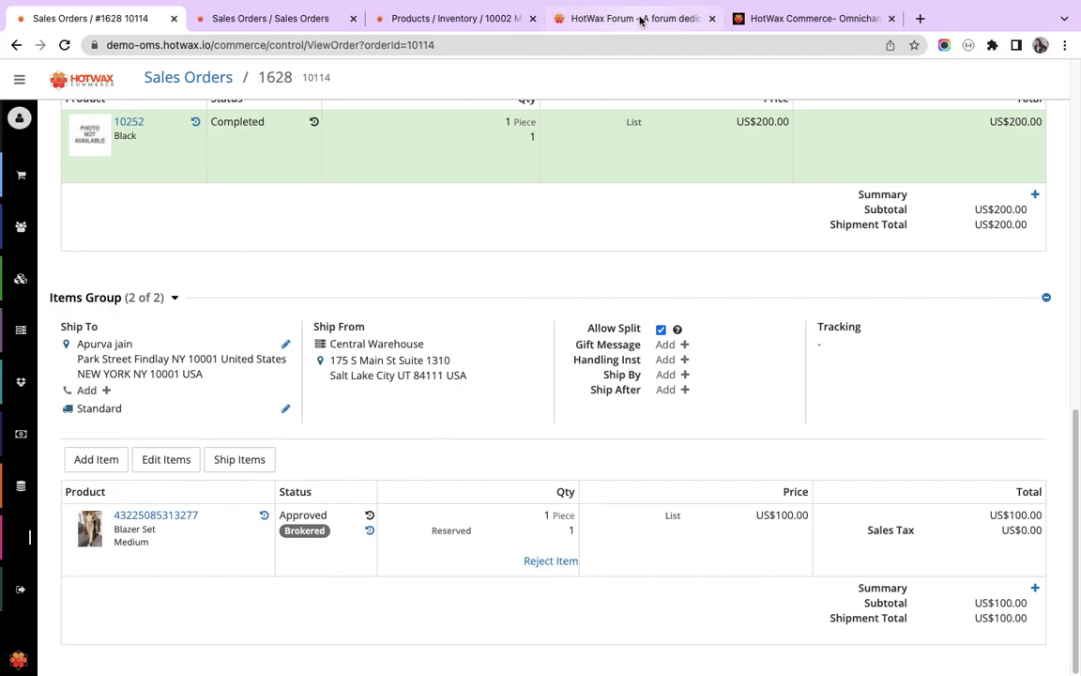
click(633, 17)
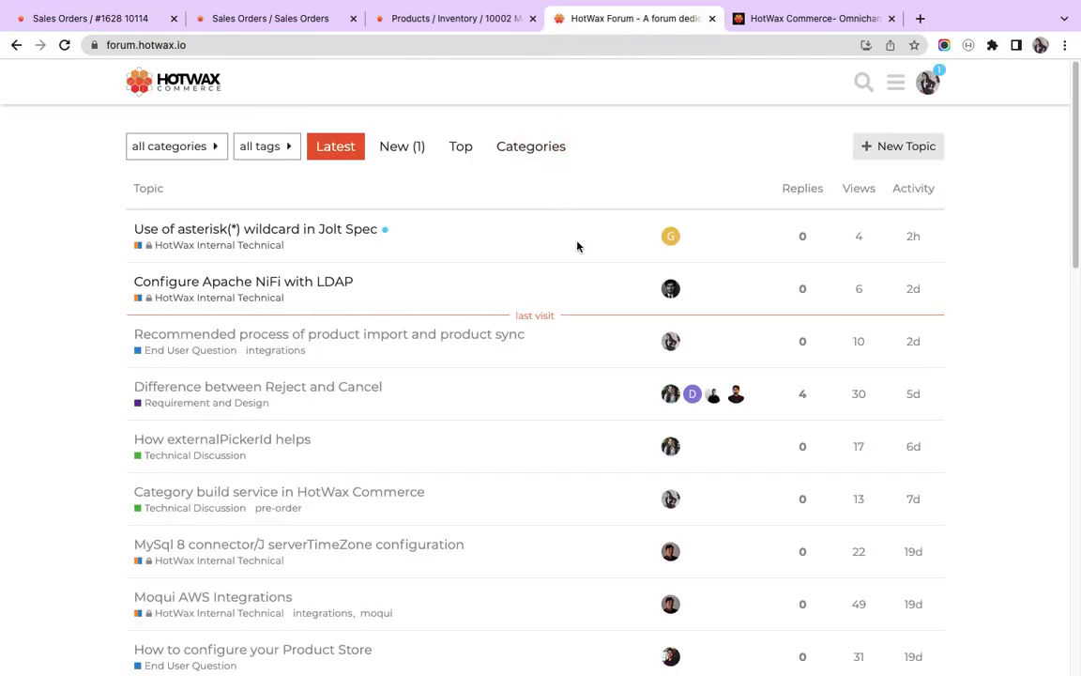